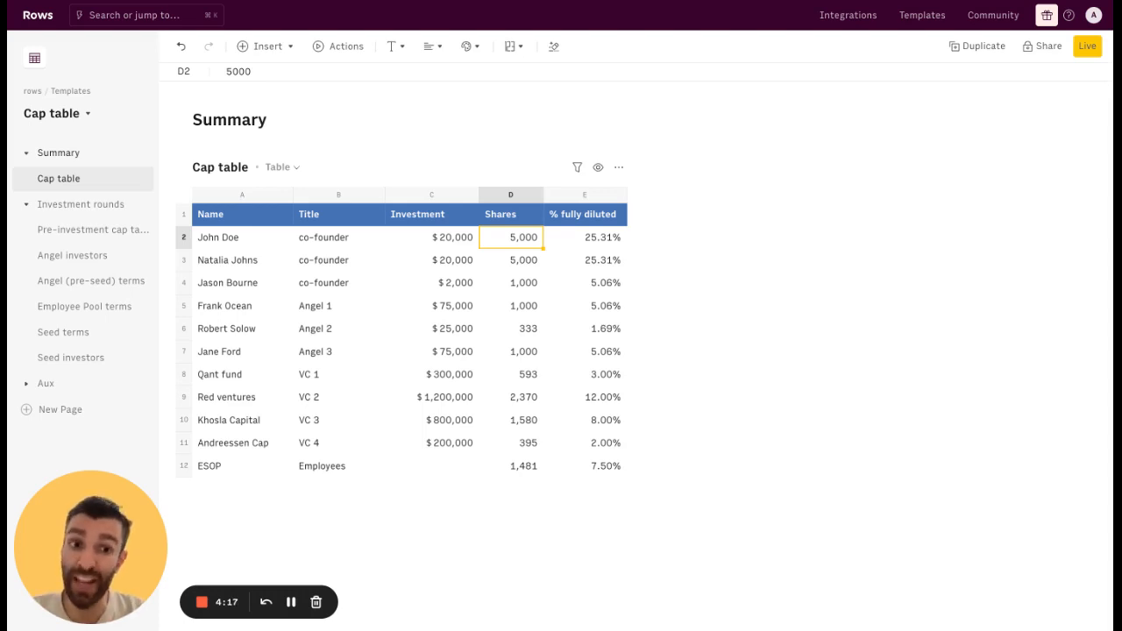
{"action": "mouse_move", "coordinate": [743, 221]}
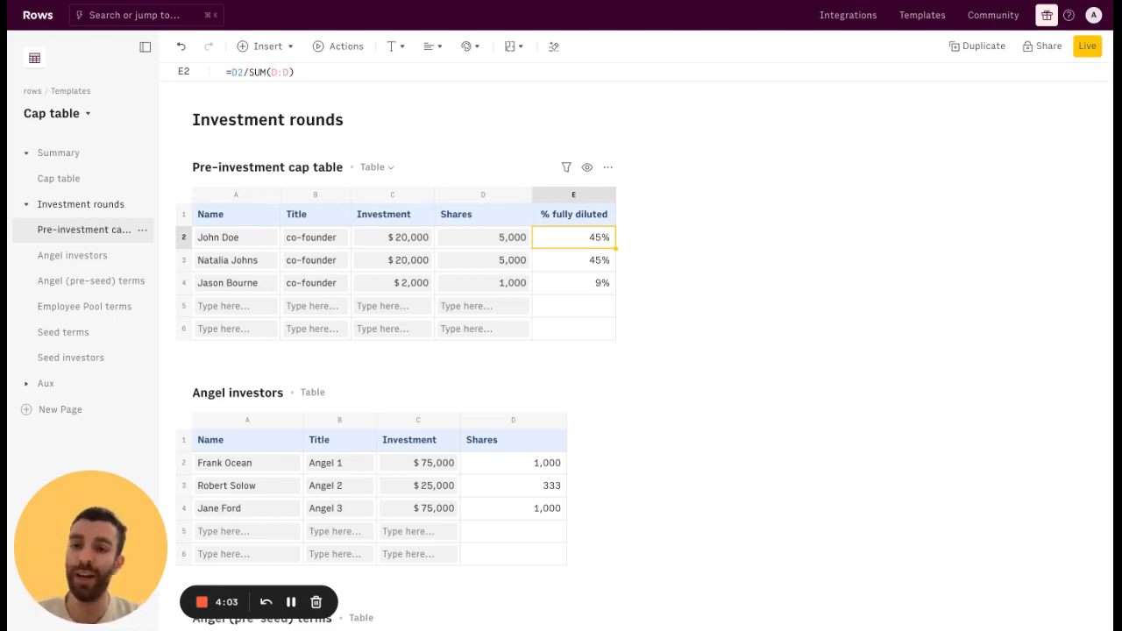
{"action": "left_click", "coordinate": [235, 237]}
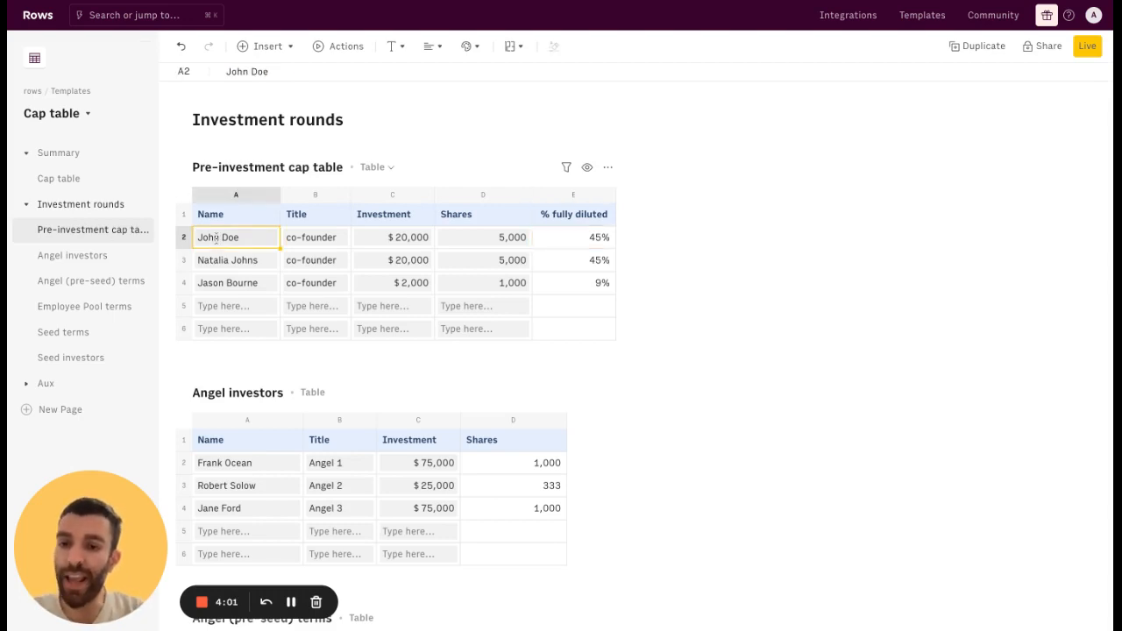
{"action": "left_click", "coordinate": [393, 236]}
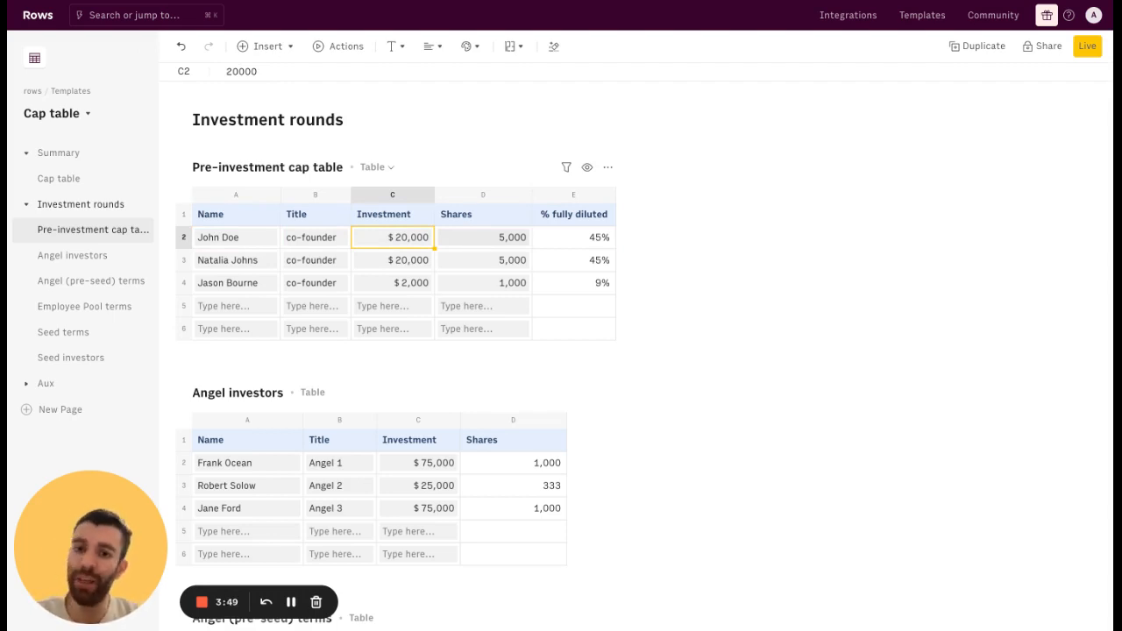
- Reveal Frank Ocean's ROUND share formula in the Angel investors table against the pre-seed share price
{"action": "scroll", "scroll_direction": "down", "scroll_amount": 3}
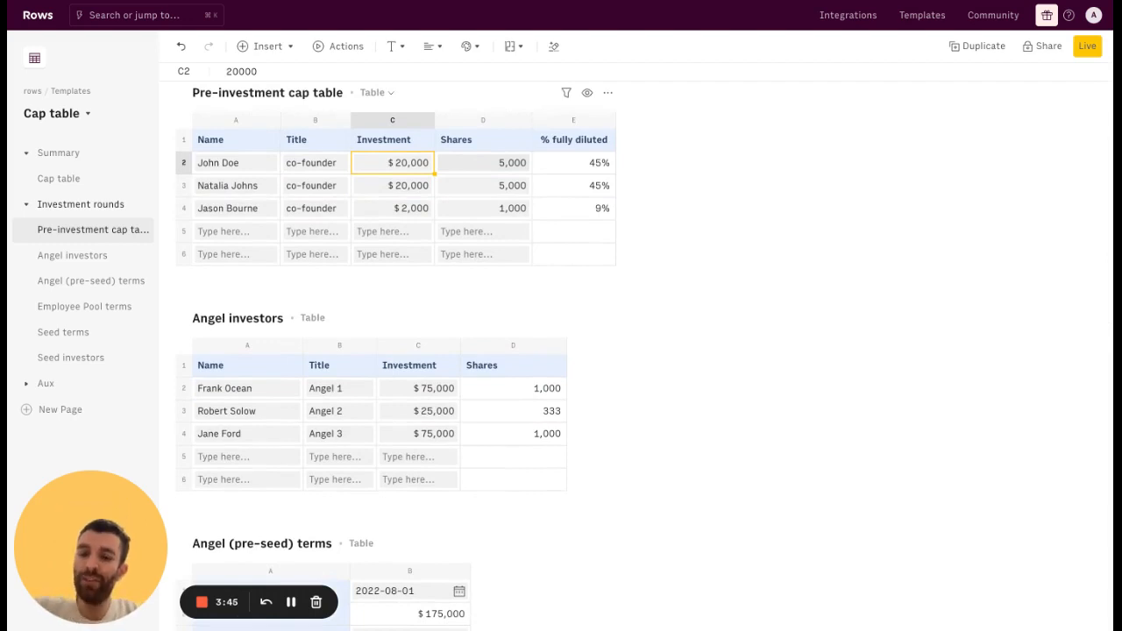
{"action": "scroll", "scroll_direction": "down", "scroll_amount": 3}
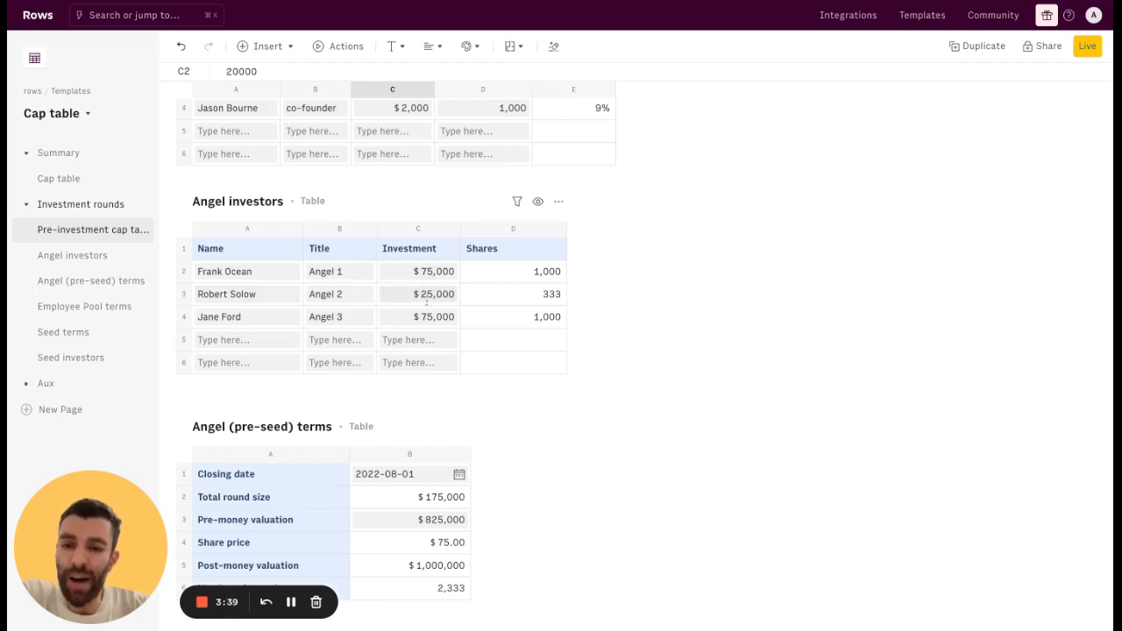
{"action": "left_click", "coordinate": [512, 270]}
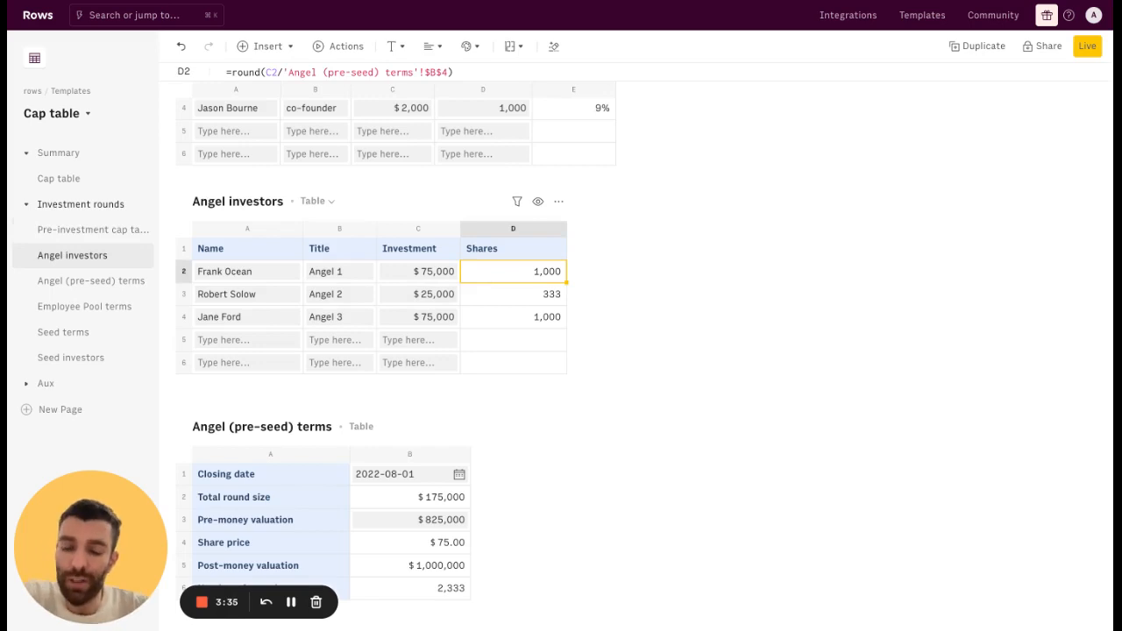
{"action": "scroll", "scroll_direction": "down", "scroll_amount": 3}
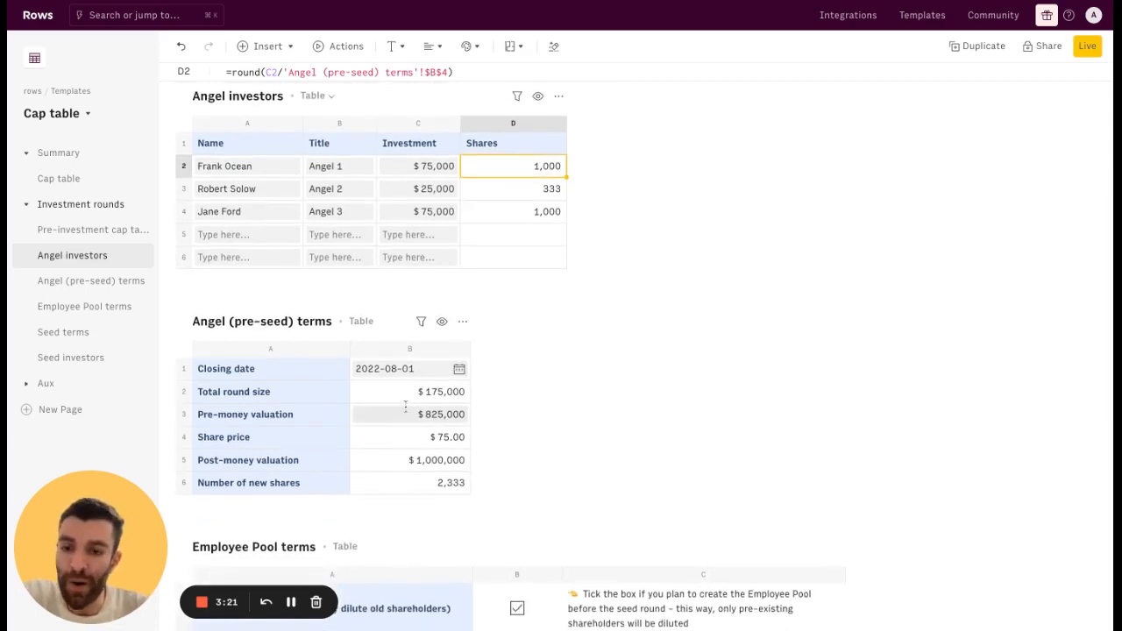
{"action": "left_click", "coordinate": [410, 368]}
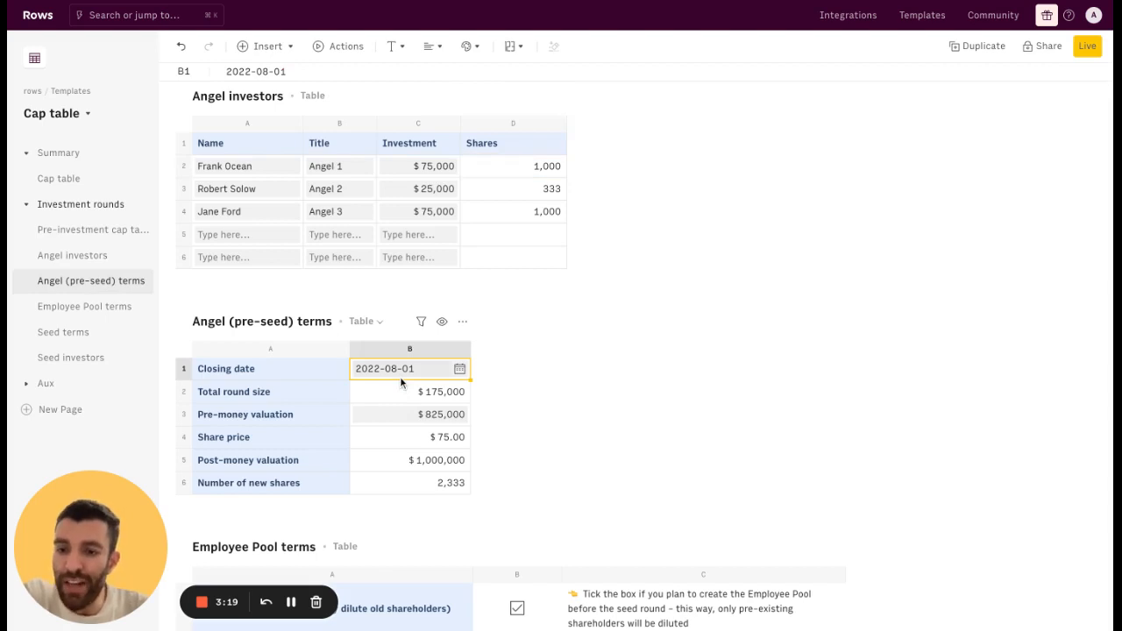
{"action": "left_click", "coordinate": [410, 391]}
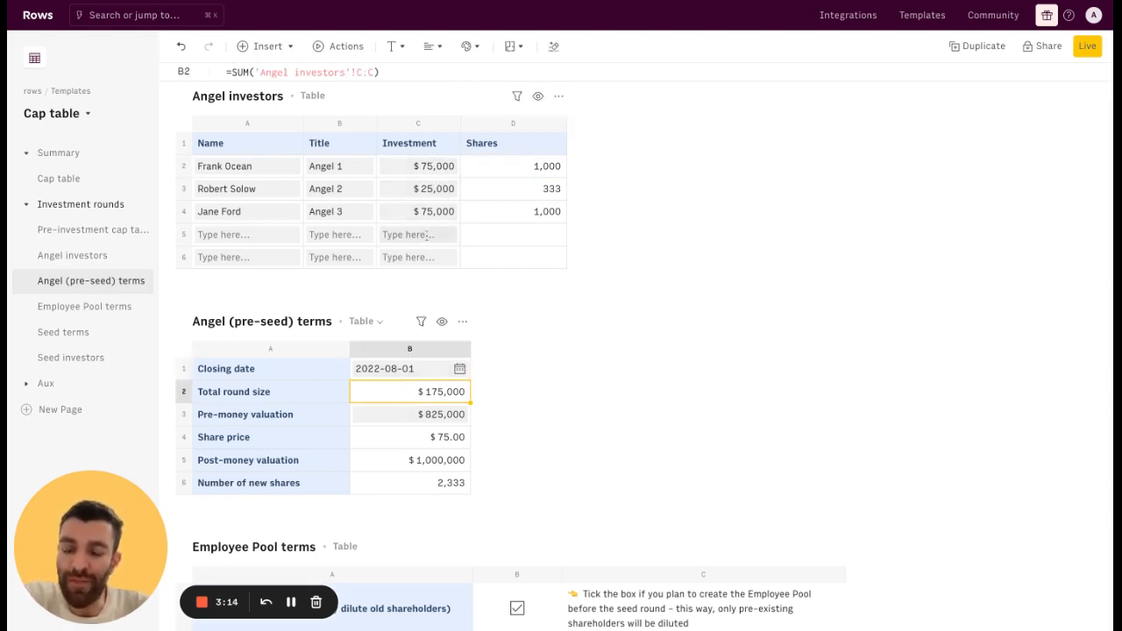
{"action": "left_click", "coordinate": [410, 414]}
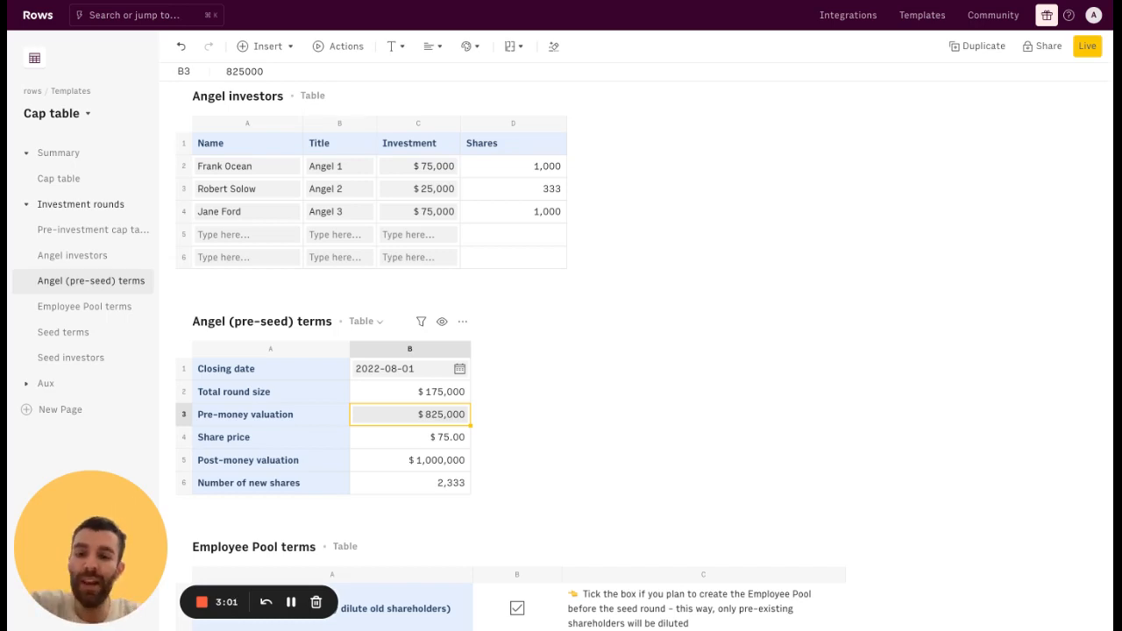
{"action": "left_click", "coordinate": [411, 437]}
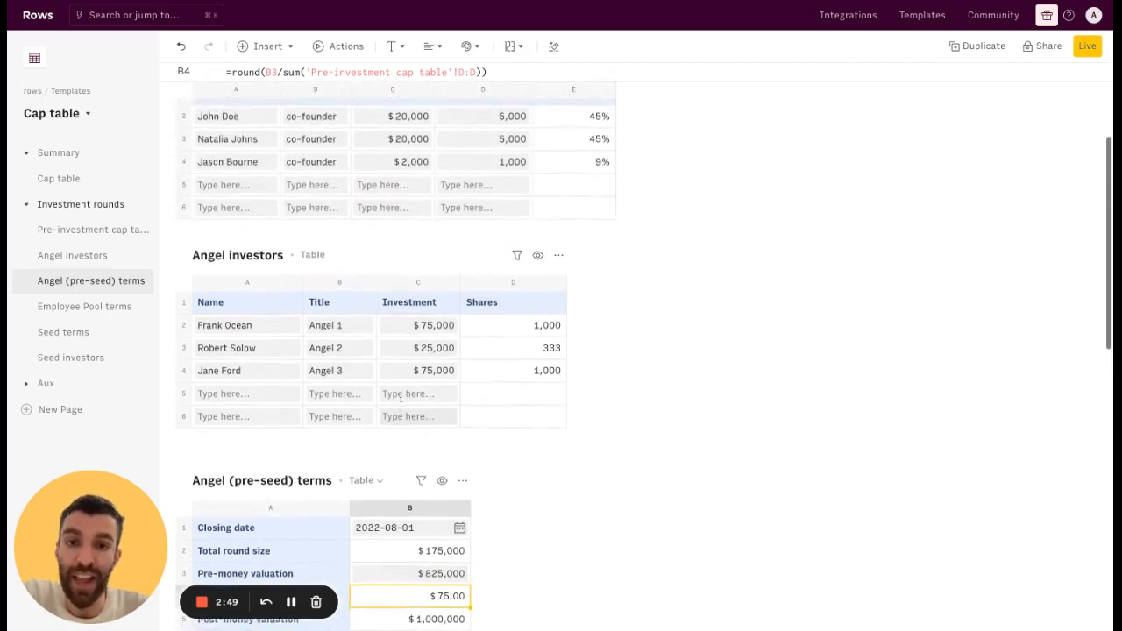
{"action": "scroll", "scroll_direction": "down", "scroll_amount": 3}
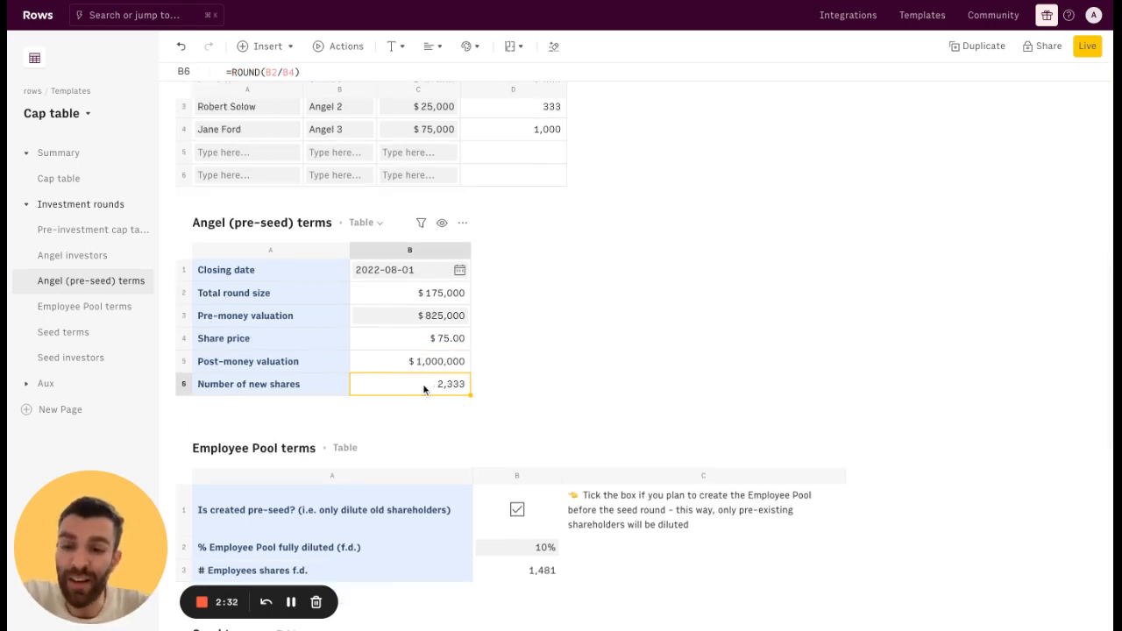
- Scroll down the cap table until the Employee Pool terms and Seed terms tables are visible
{"action": "scroll", "scroll_direction": "down", "scroll_amount": 3}
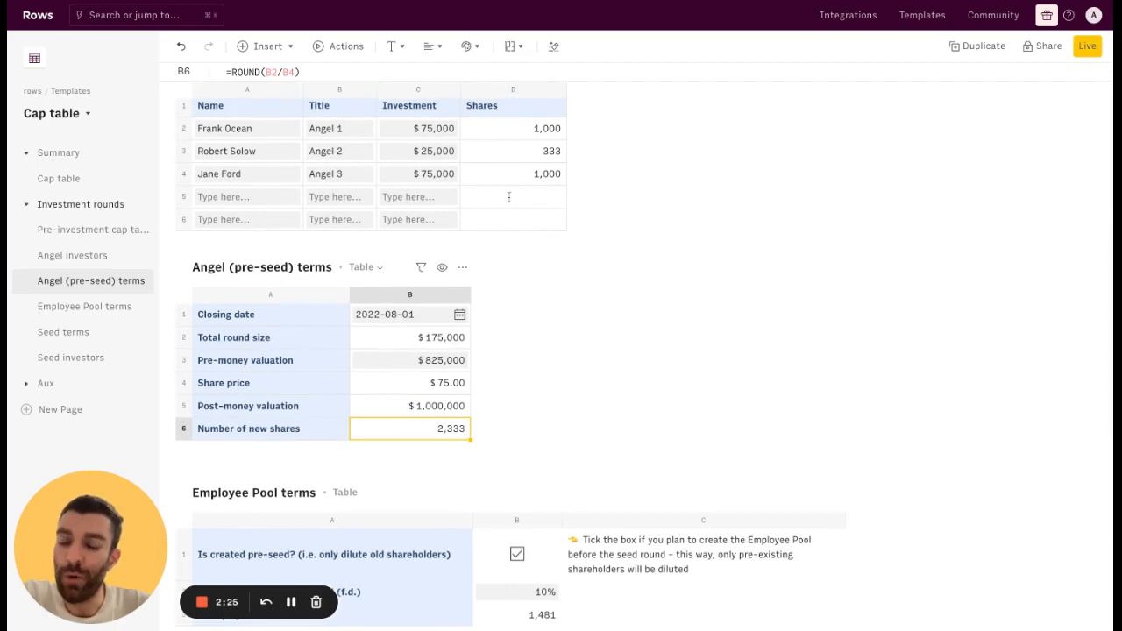
{"action": "scroll", "scroll_direction": "down", "scroll_amount": 3}
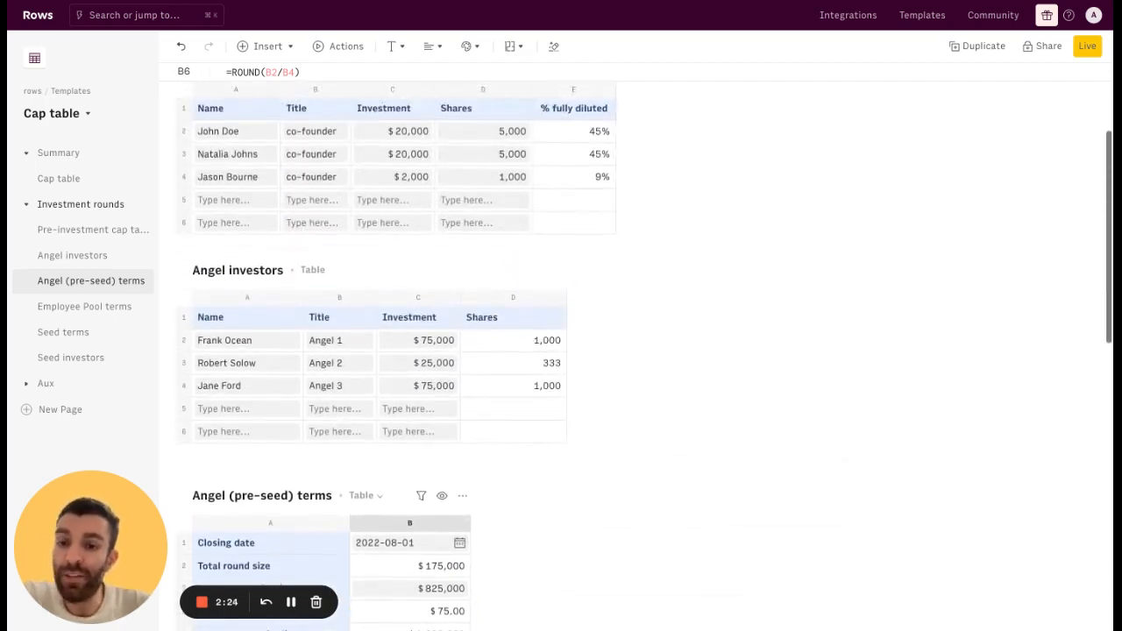
{"action": "scroll", "scroll_direction": "down", "scroll_amount": 3}
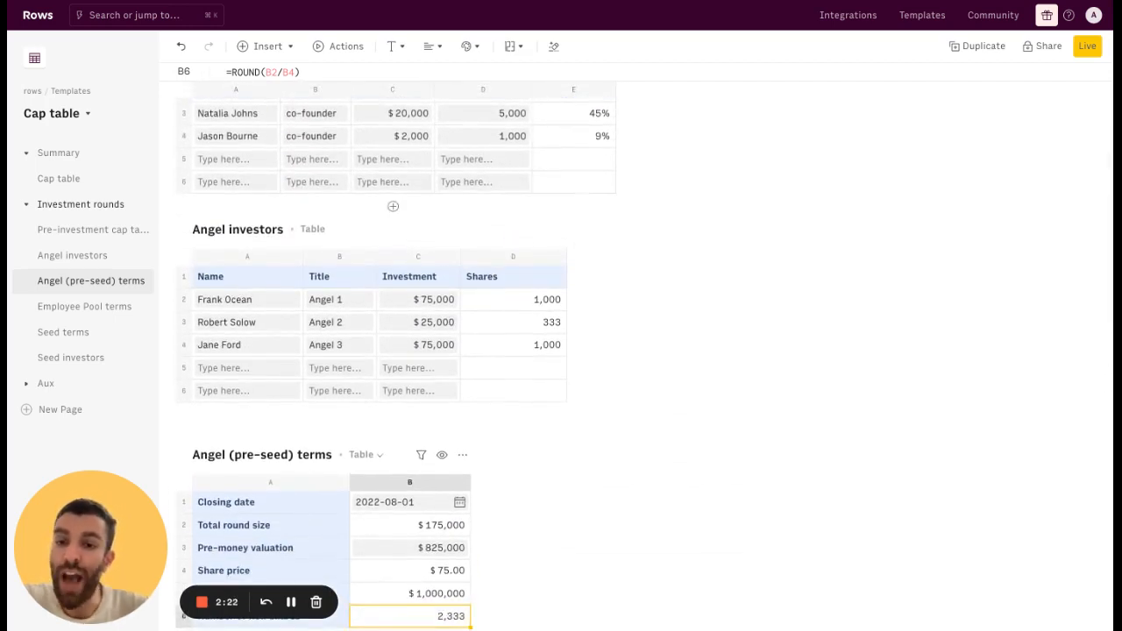
{"action": "scroll", "scroll_direction": "down", "scroll_amount": 3}
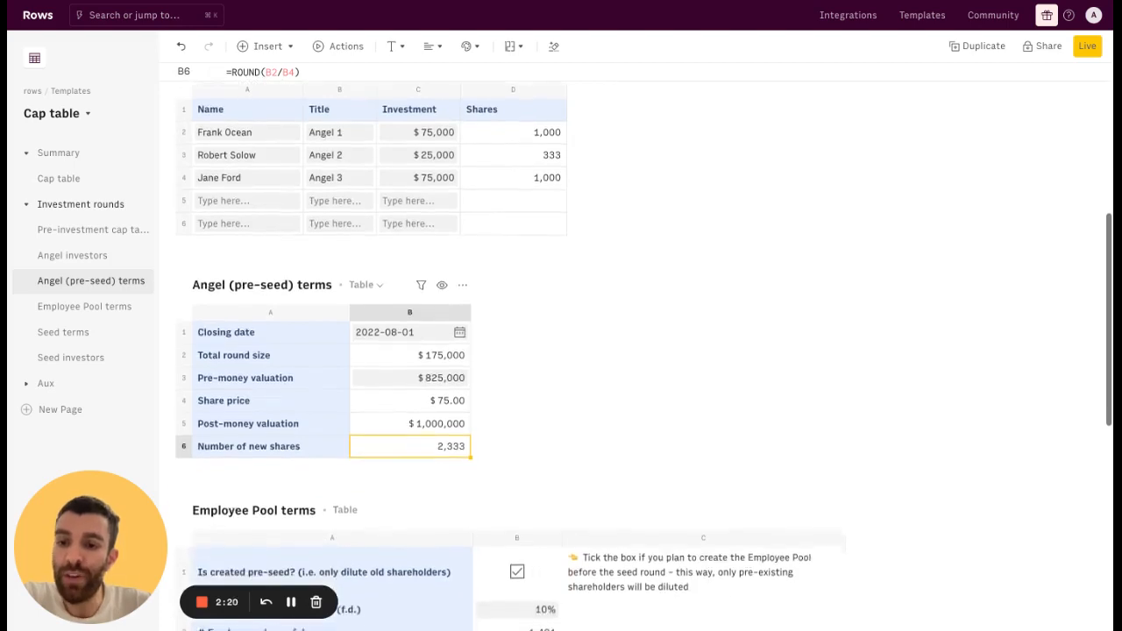
{"action": "scroll", "scroll_direction": "down", "scroll_amount": 3}
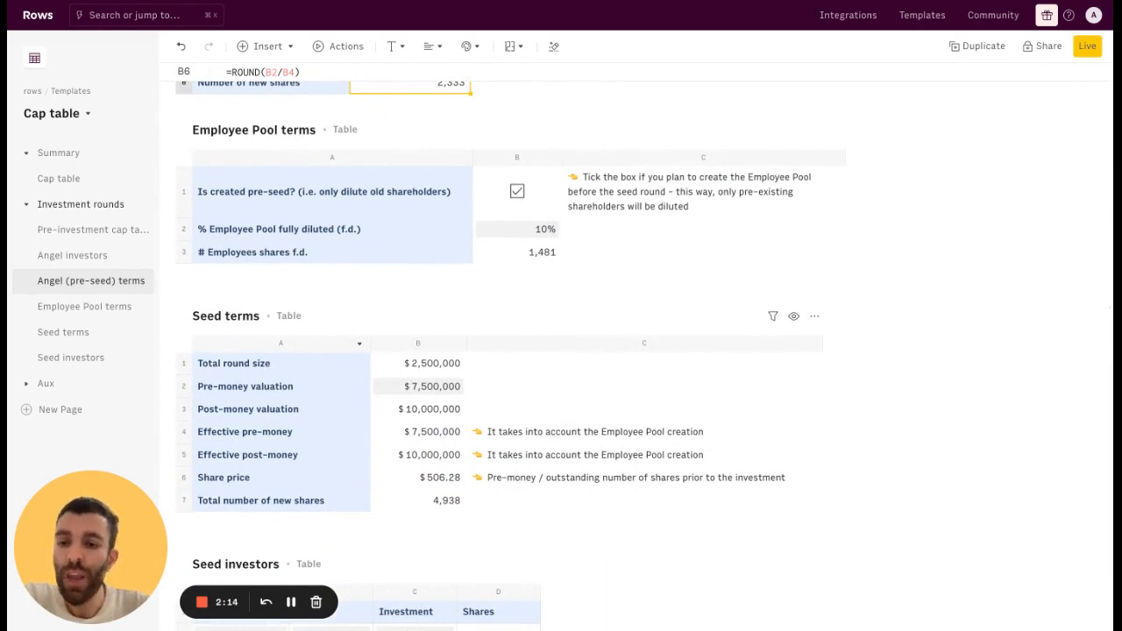
{"action": "scroll", "scroll_direction": "down", "scroll_amount": 3}
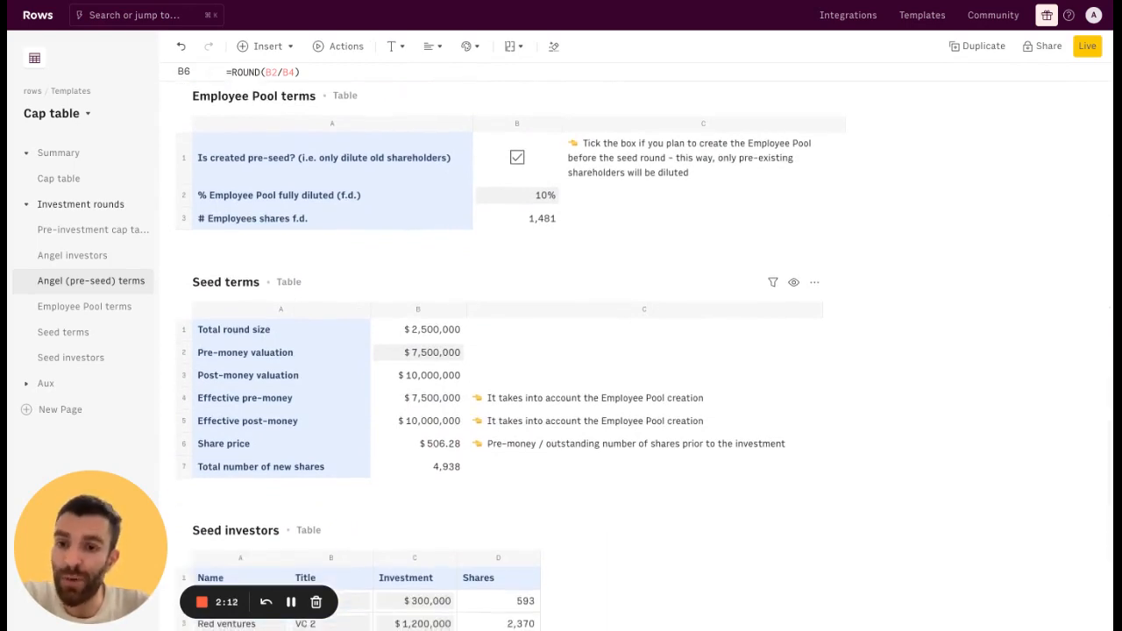
{"action": "scroll", "scroll_direction": "down", "scroll_amount": 3}
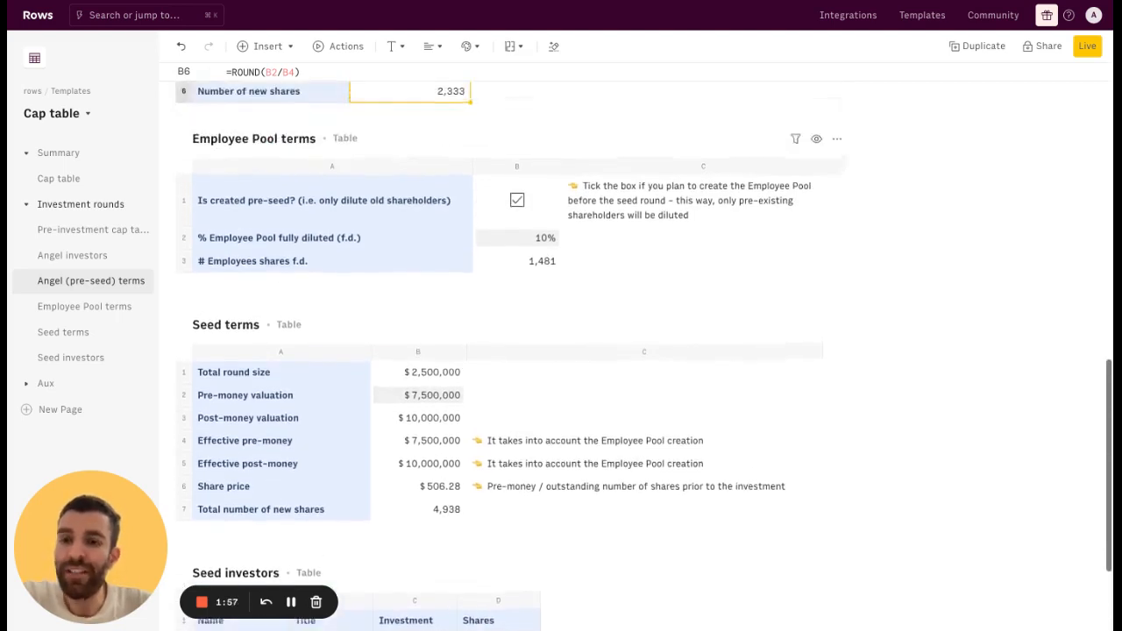
{"action": "scroll", "scroll_direction": "down", "scroll_amount": 3}
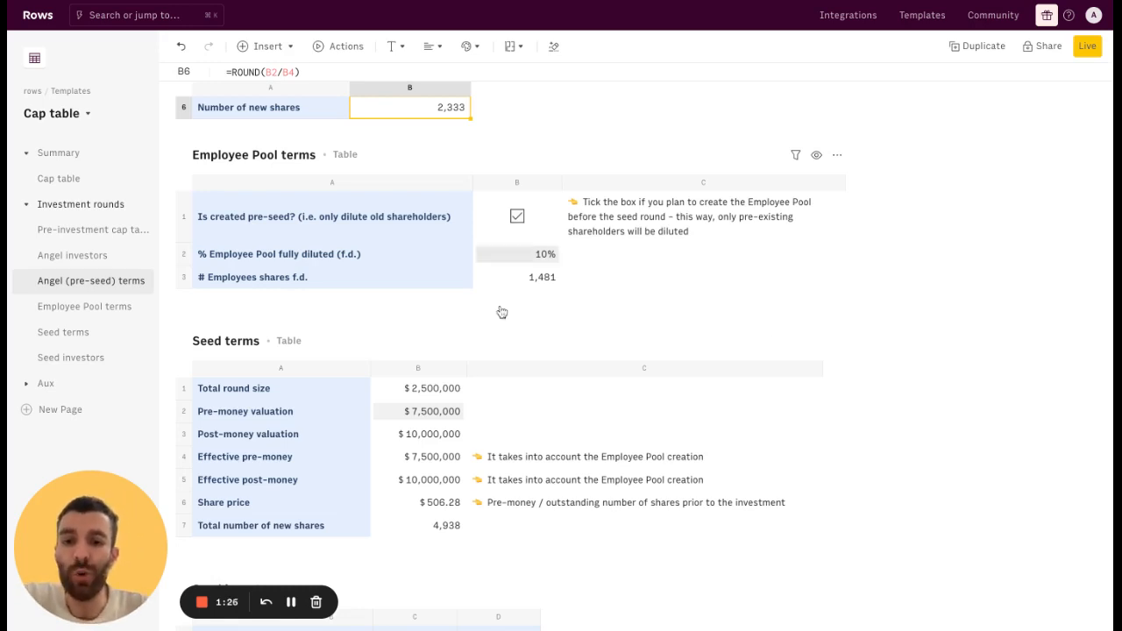
{"action": "mouse_move", "coordinate": [432, 470]}
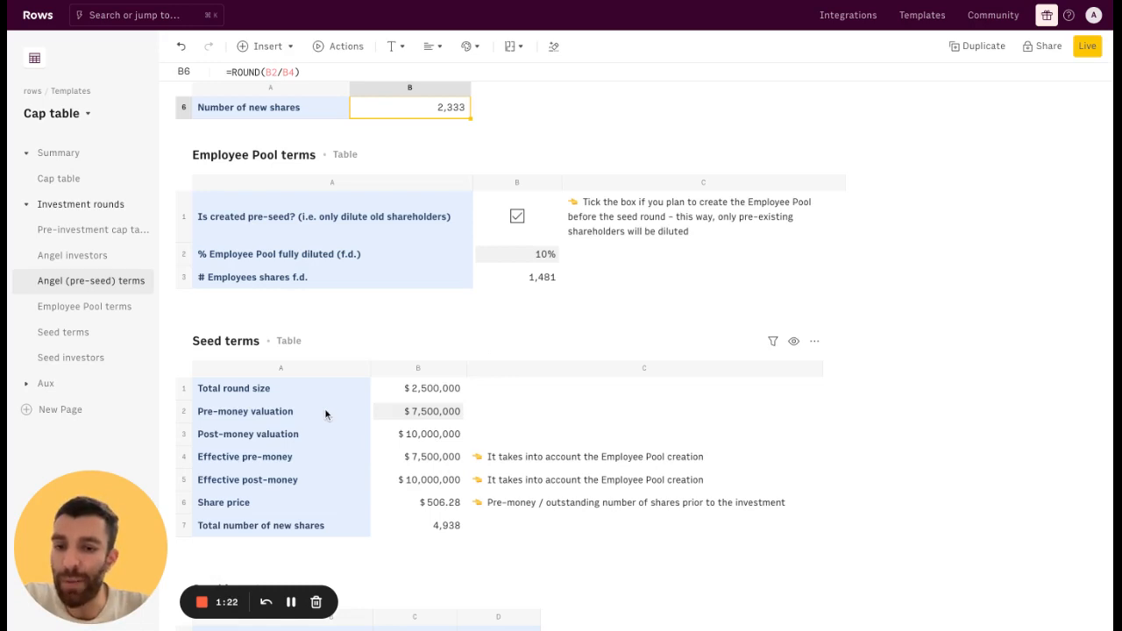
{"action": "left_click", "coordinate": [517, 253]}
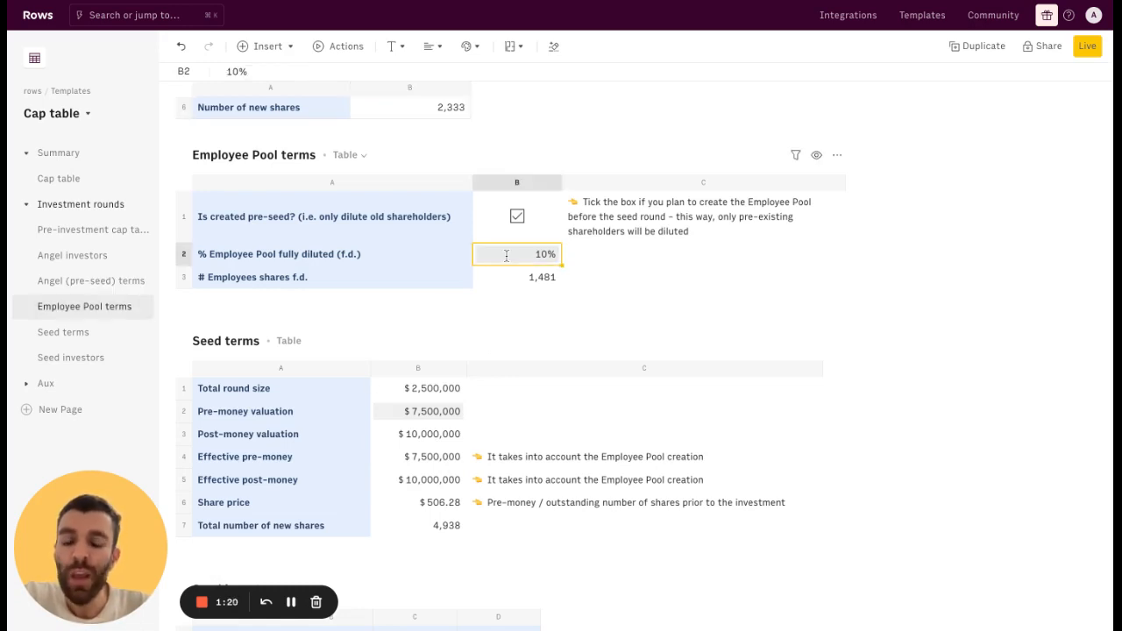
{"action": "left_click", "coordinate": [515, 215]}
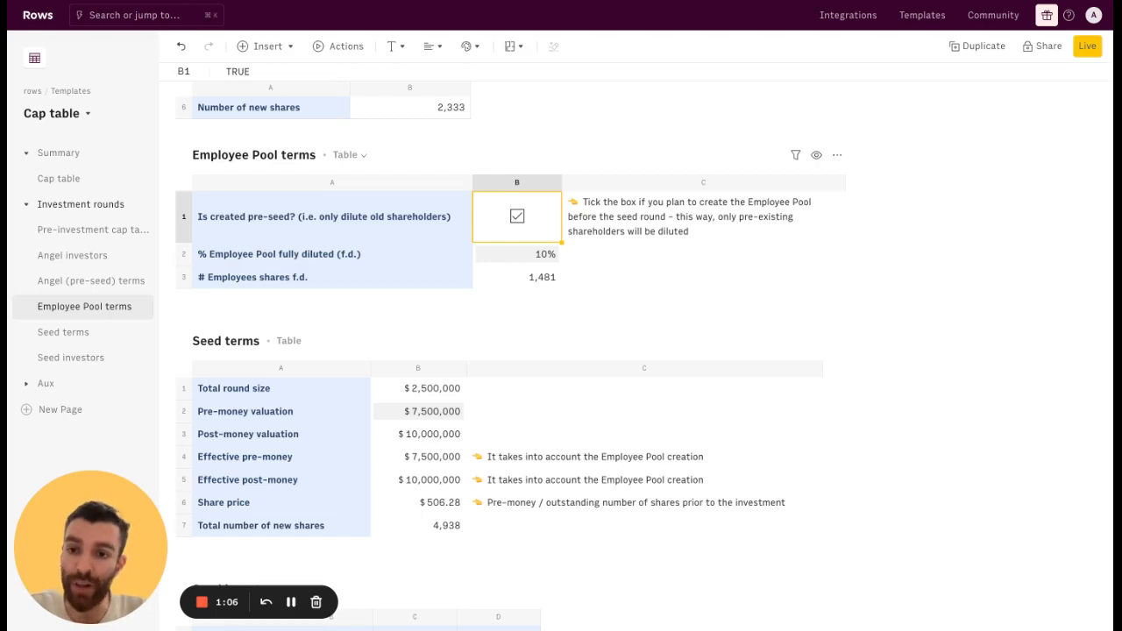
{"action": "left_click", "coordinate": [544, 255]}
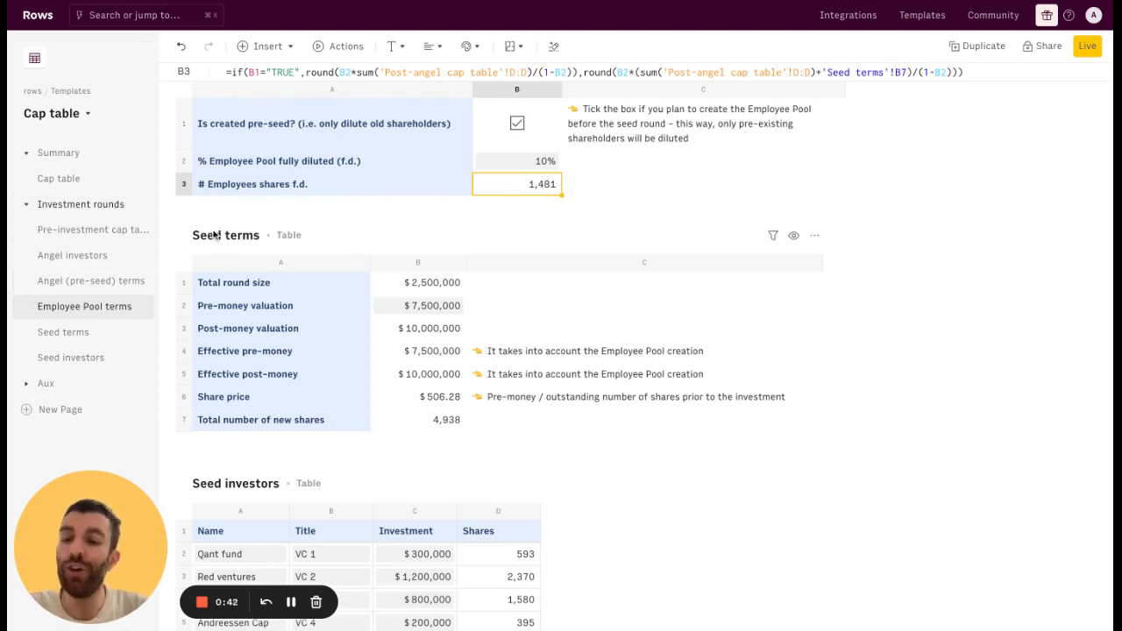
- Return from Seed investors to the Summary cap table via the left sidebar
{"action": "scroll", "scroll_direction": "down", "scroll_amount": 3}
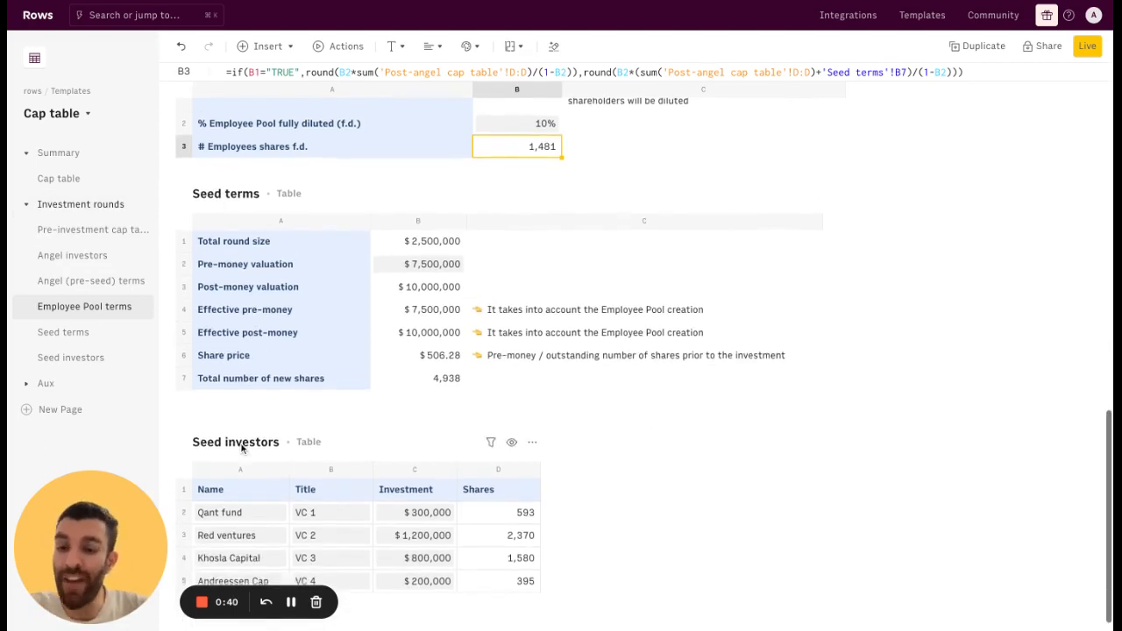
{"action": "left_click", "coordinate": [59, 179]}
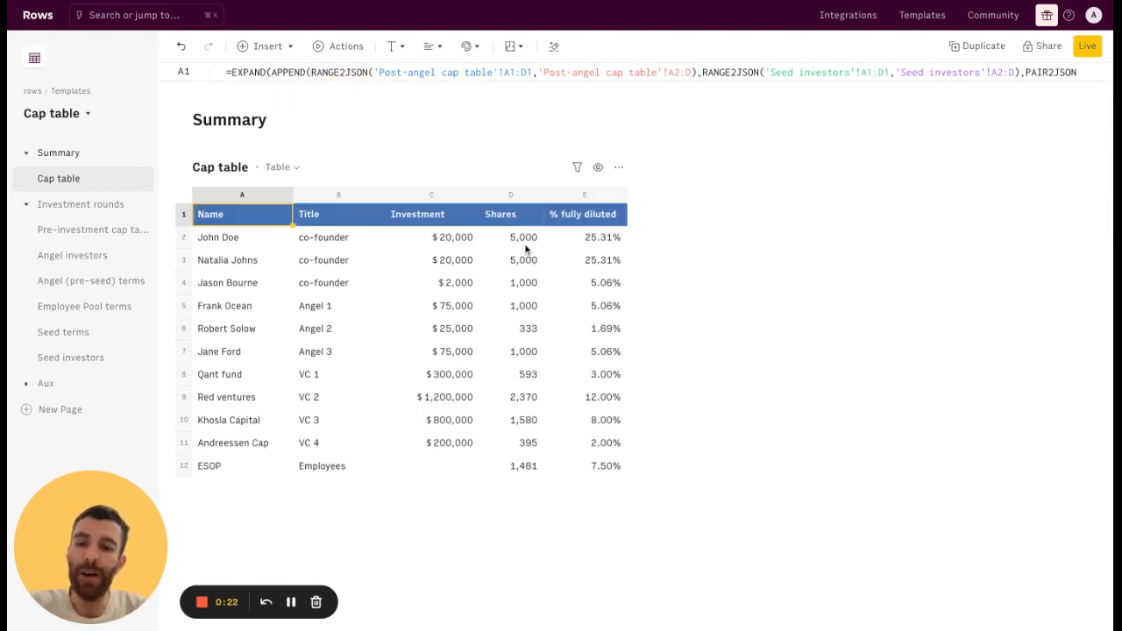
{"action": "mouse_move", "coordinate": [530, 370]}
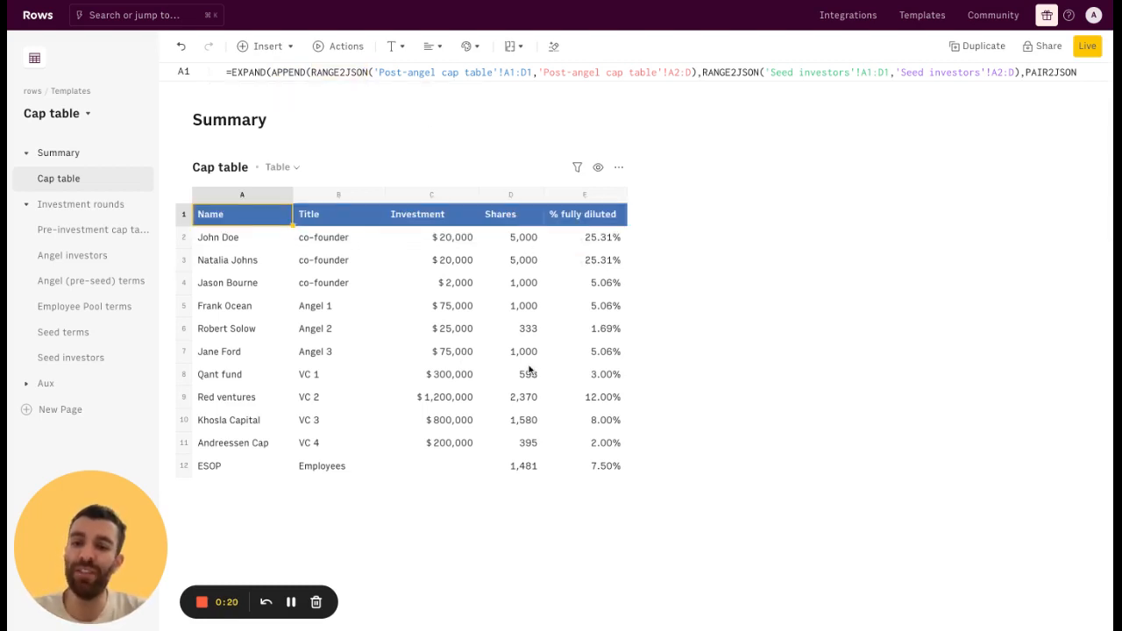